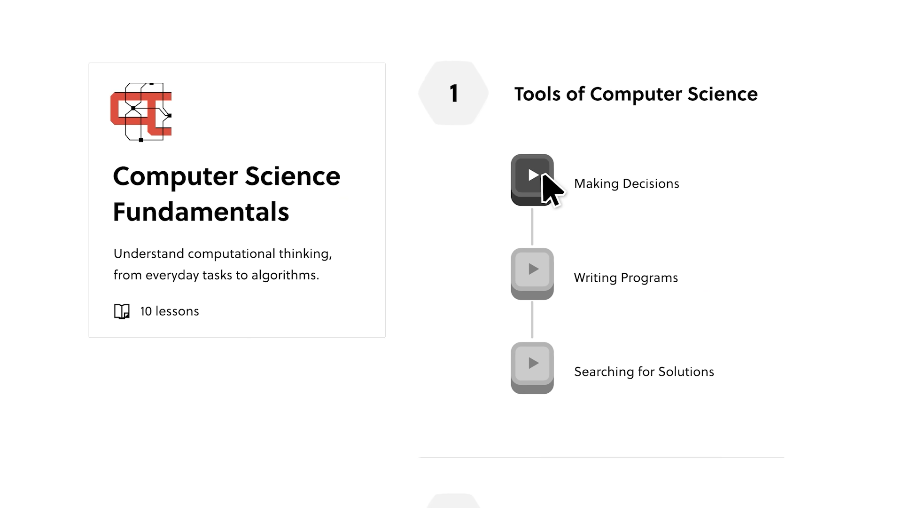
# Step: Start the Making Decisions lesson and accept the 20% off Premium welcome offer
pyautogui.click(533, 178)
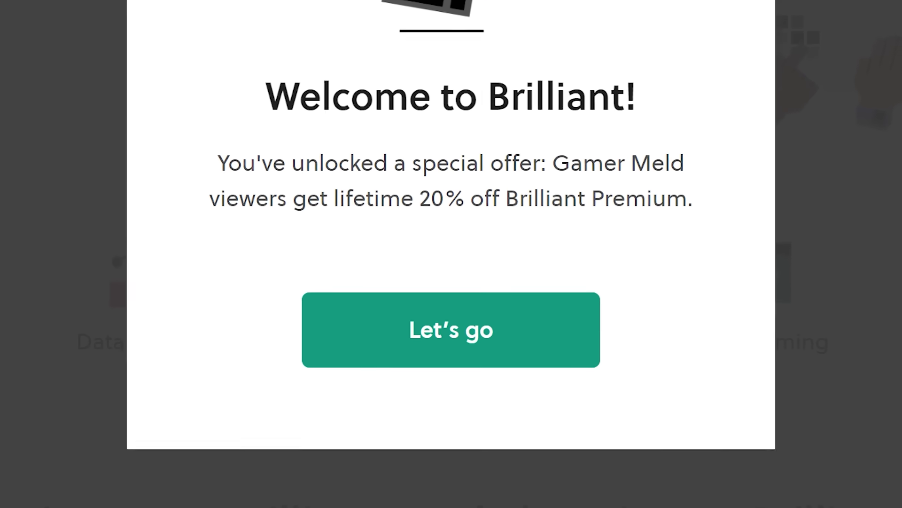
pyautogui.click(450, 330)
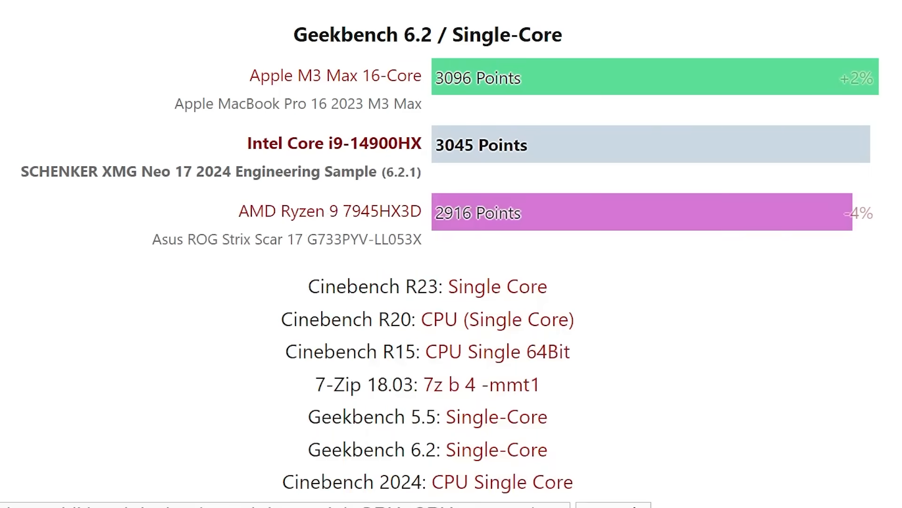
# Step: Scroll through the i9-14900HX Geekbench and Cinebench R23 multi-core charts
pyautogui.scroll(-3)
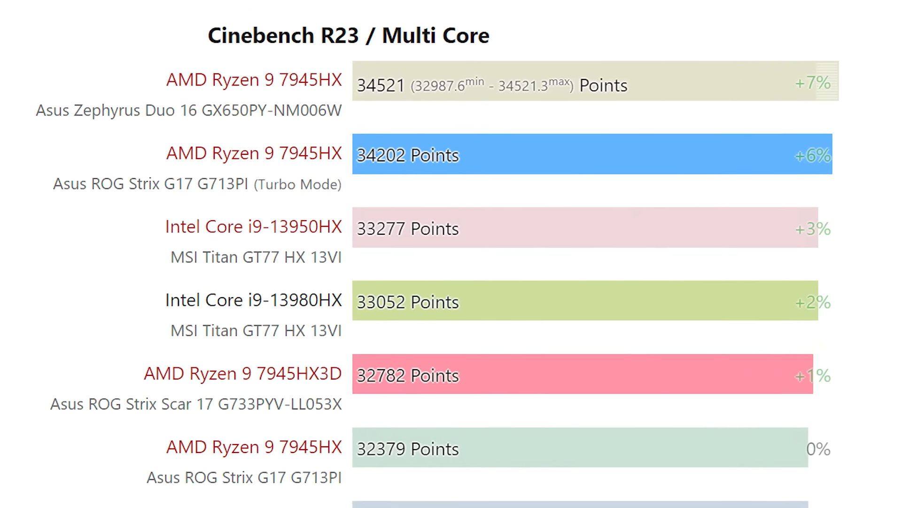
pyautogui.scroll(-3)
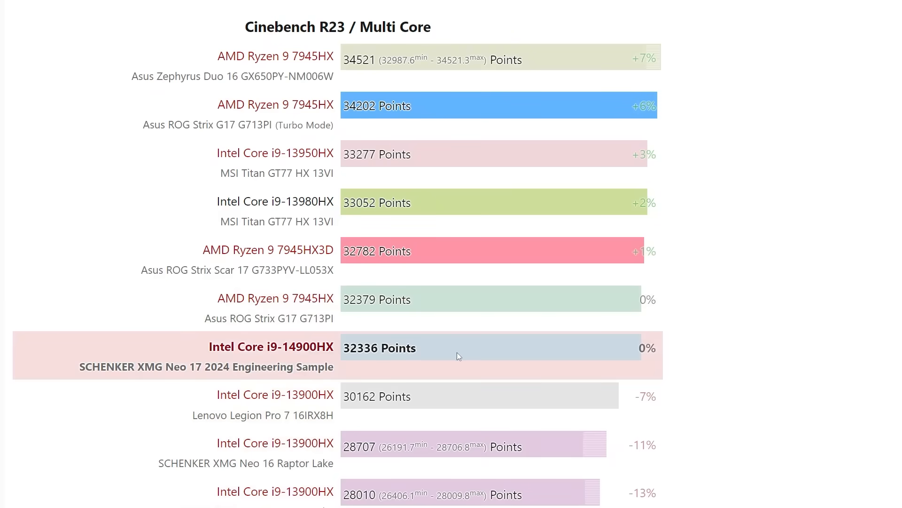
pyautogui.moveTo(435, 307)
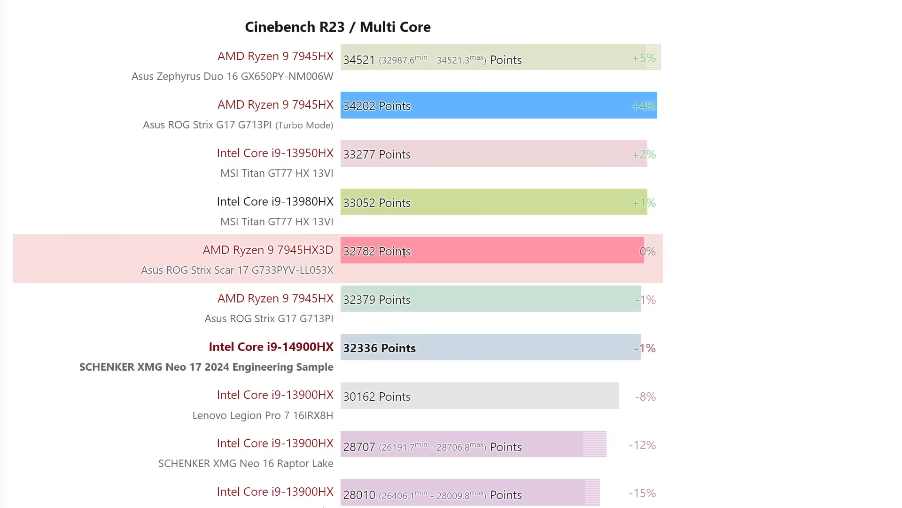
pyautogui.moveTo(388, 203)
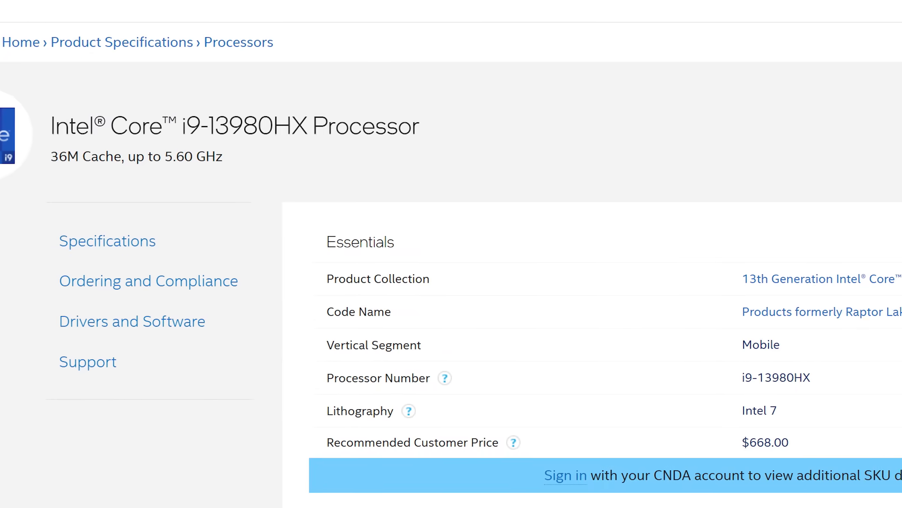
# Step: Scroll to the Core i9-13980HX Essentials section showing the $668.00 price
pyautogui.scroll(-3)
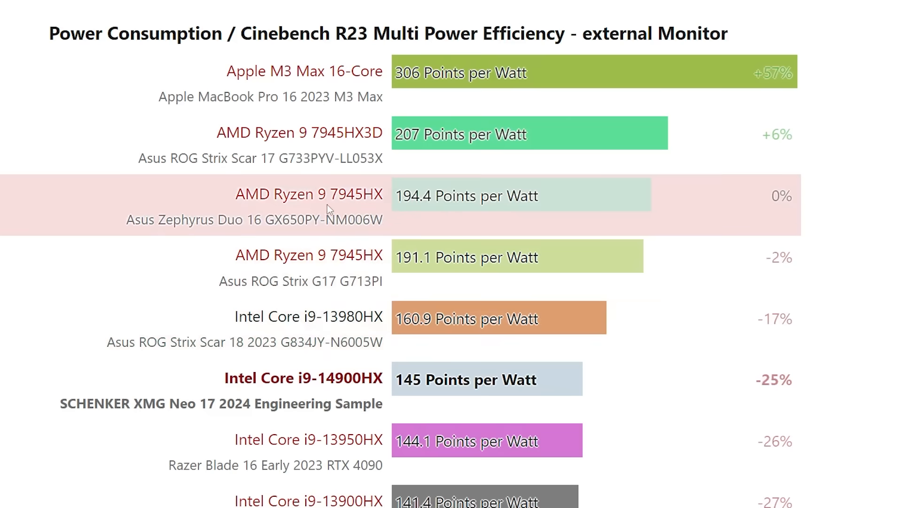
pyautogui.moveTo(463, 215)
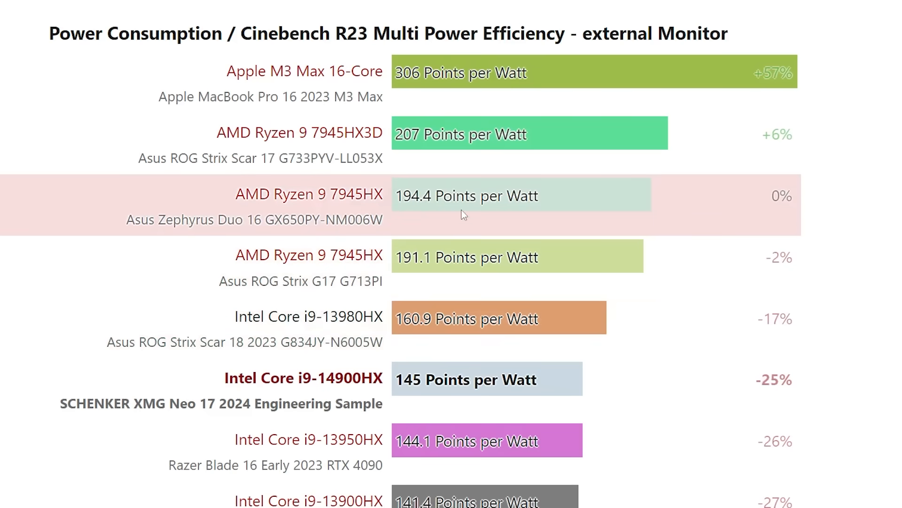
pyautogui.moveTo(373, 143)
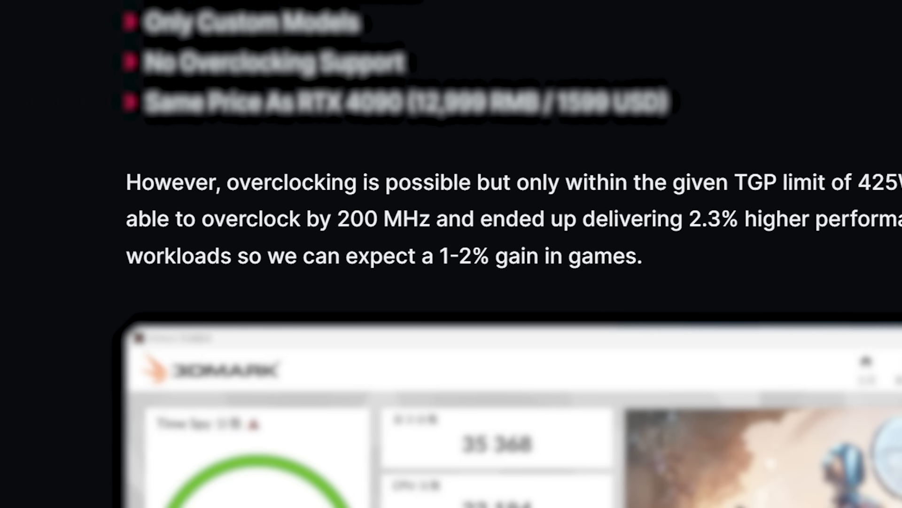
# Step: Scroll to the overclocking paragraph and the 3DMark screenshot below it
pyautogui.scroll(-3)
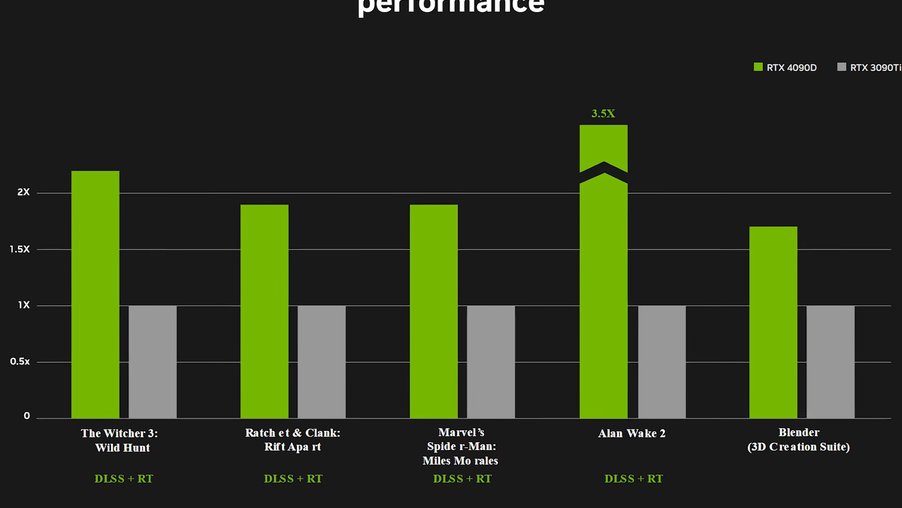
# Step: Scroll from the RTX 4090D vs 3090 Ti chart to the ¥12,999 starting price
pyautogui.scroll(-3)
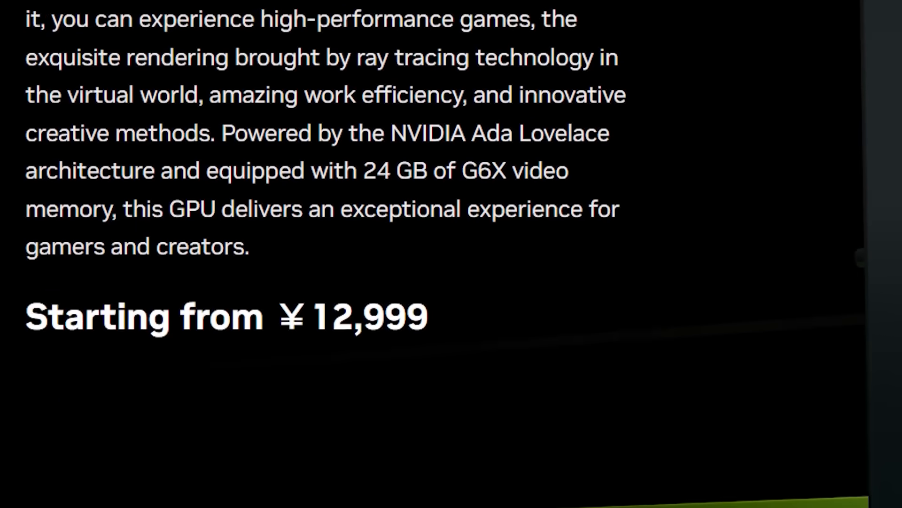